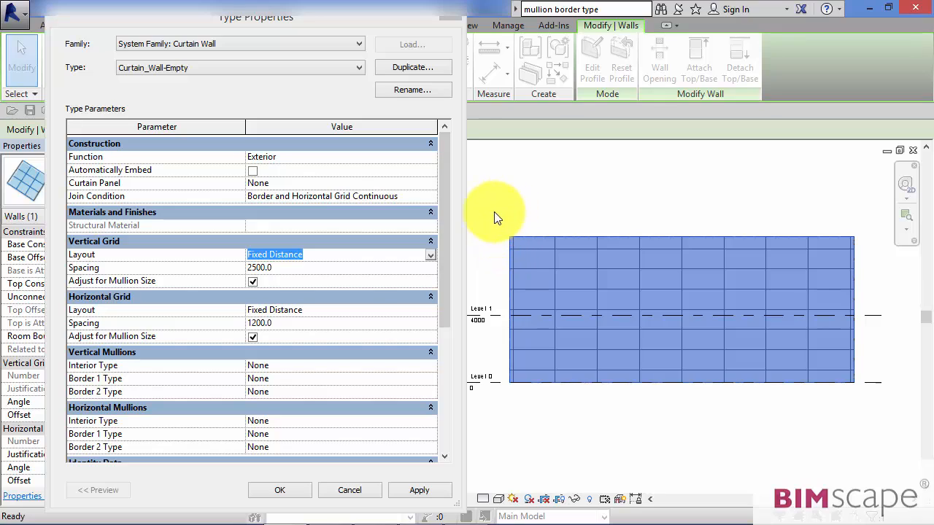
{"action": "mouse_move", "coordinate": [639, 207]}
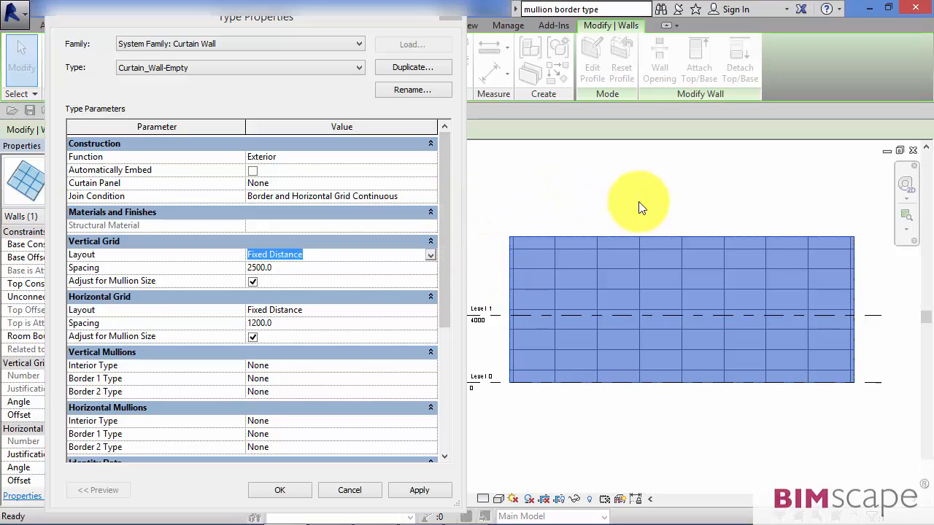
{"action": "mouse_move", "coordinate": [780, 222]}
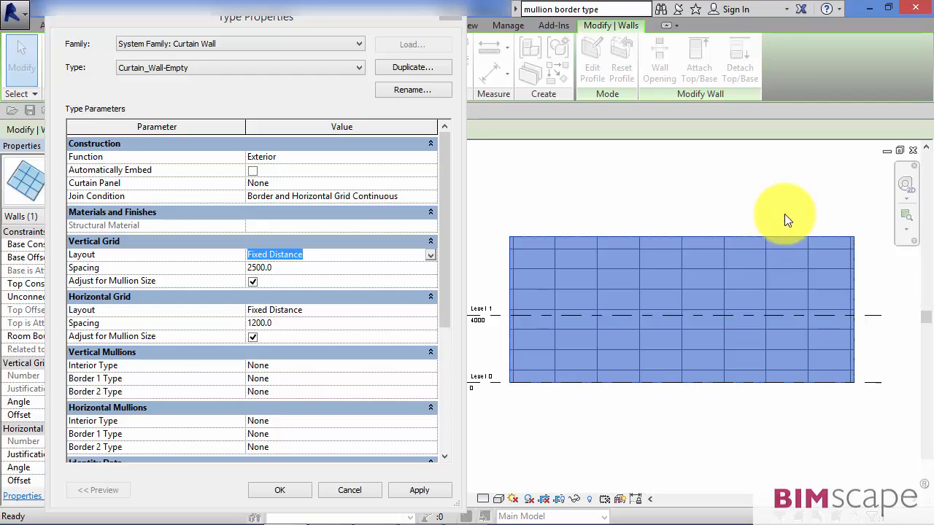
{"action": "mouse_move", "coordinate": [656, 202]}
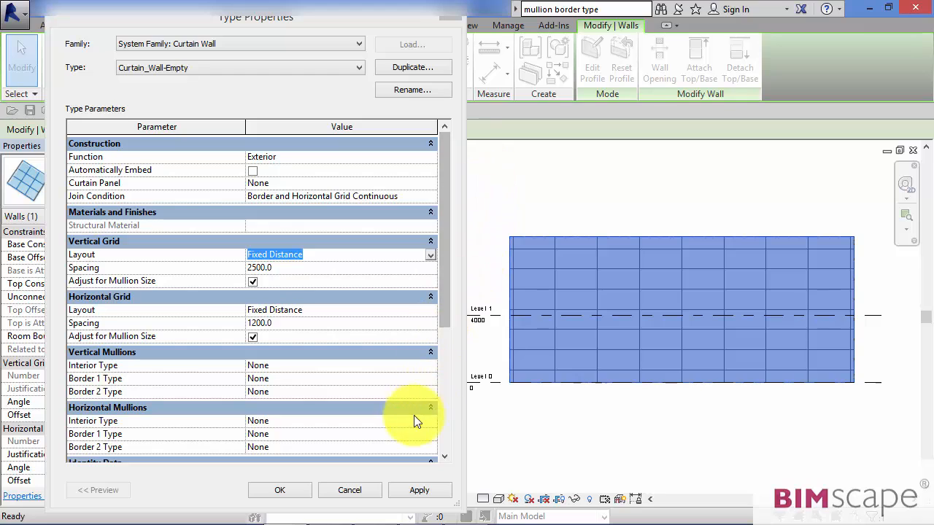
{"action": "mouse_move", "coordinate": [195, 237]}
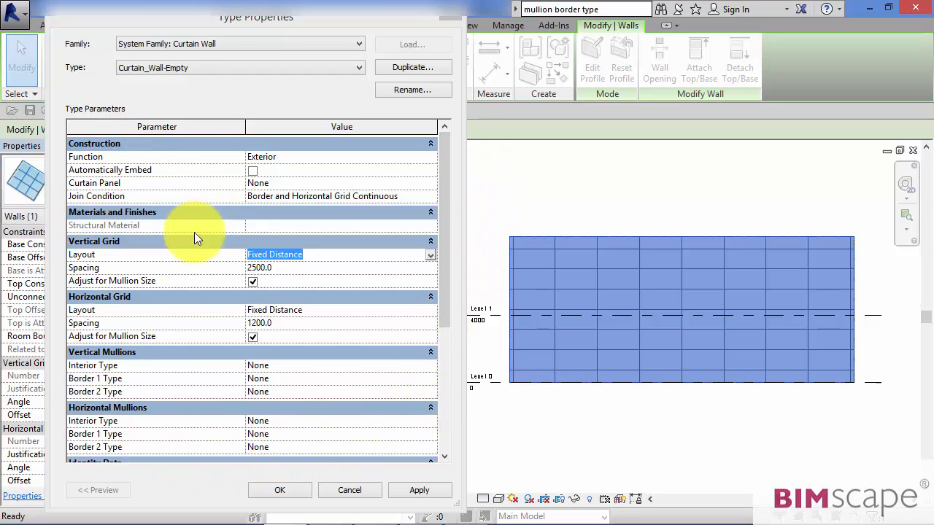
{"action": "mouse_move", "coordinate": [196, 283]}
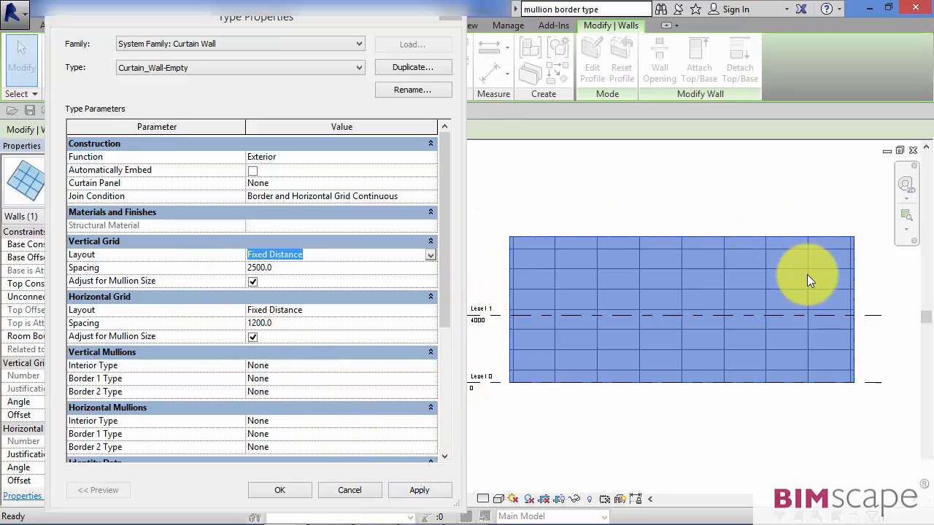
{"action": "mouse_move", "coordinate": [674, 410]}
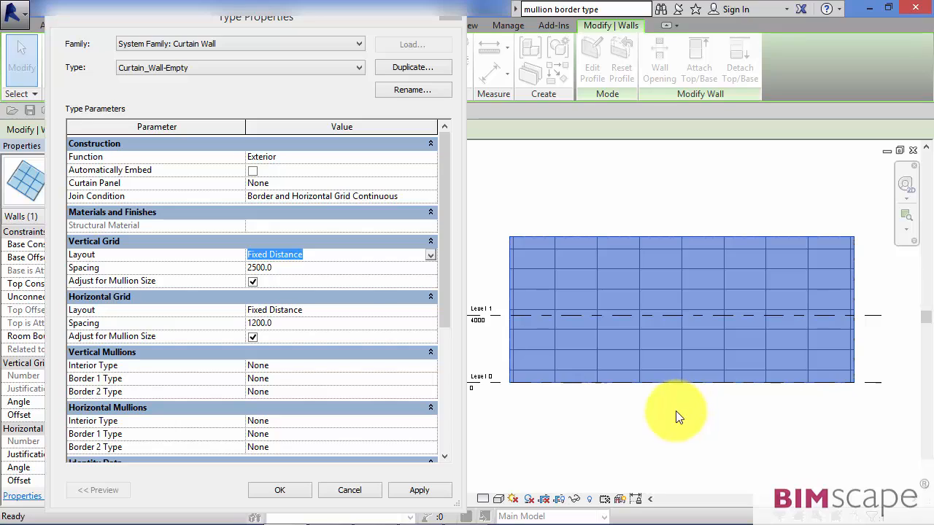
{"action": "mouse_move", "coordinate": [153, 245]}
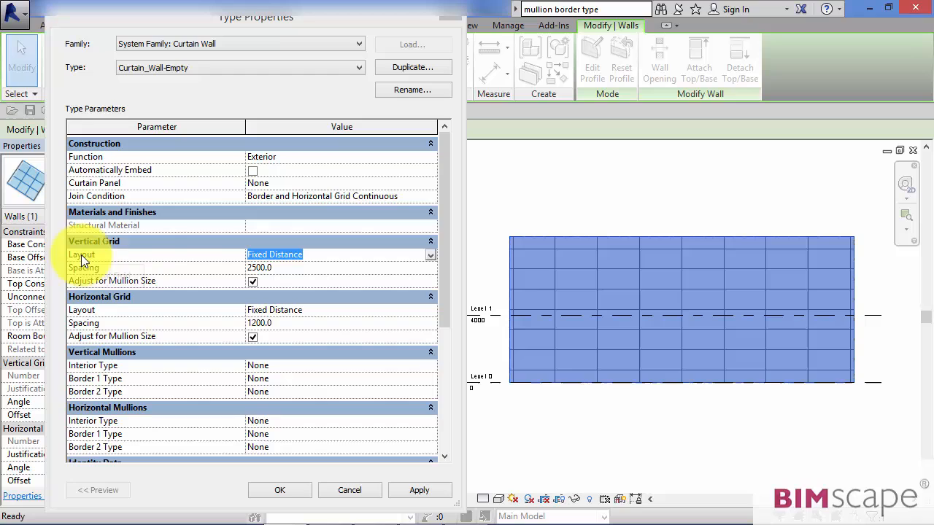
{"action": "mouse_move", "coordinate": [137, 307]}
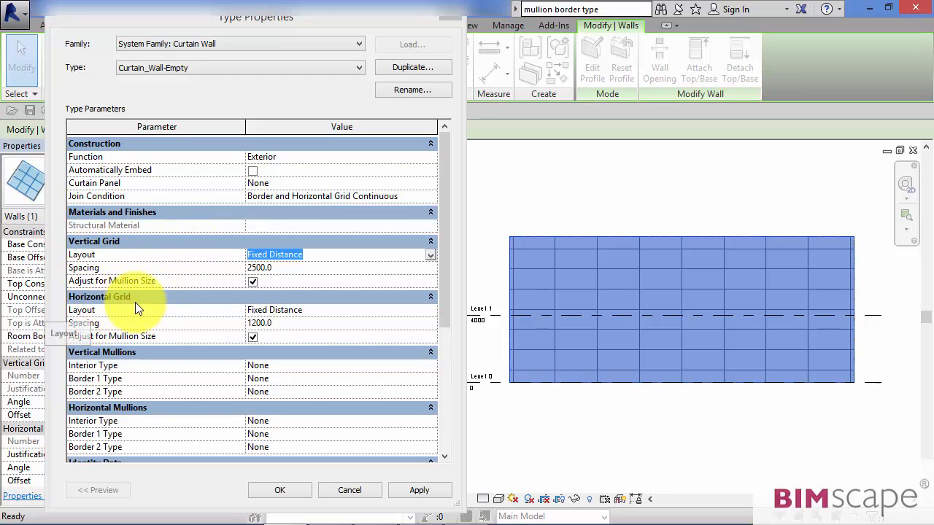
{"action": "mouse_move", "coordinate": [227, 315]}
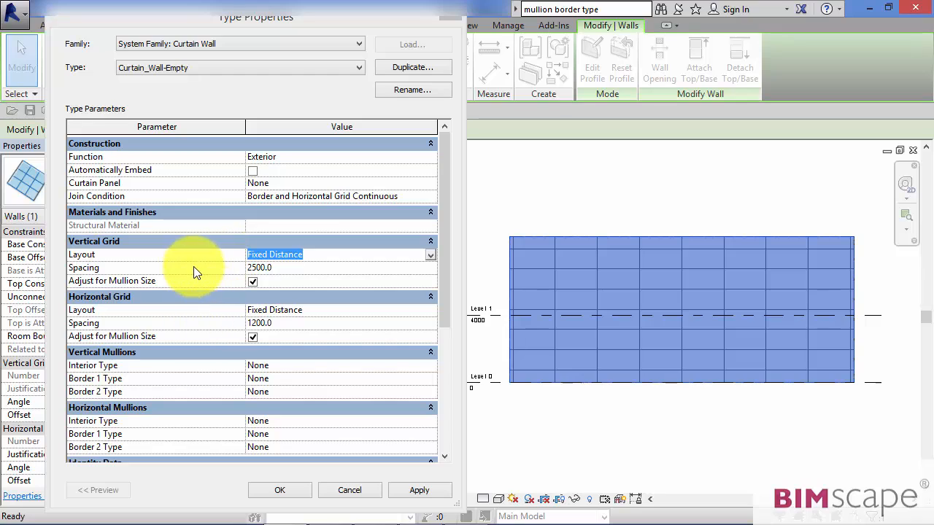
{"action": "mouse_move", "coordinate": [320, 245]}
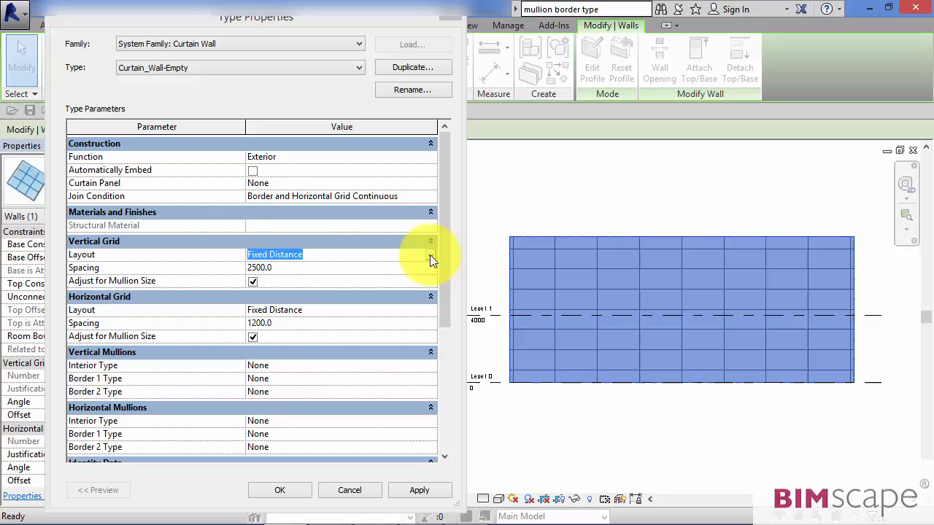
Show the Vertical Grid Layout options list, then close it leaving Fixed Distance at 2500.
{"action": "left_click", "coordinate": [429, 254]}
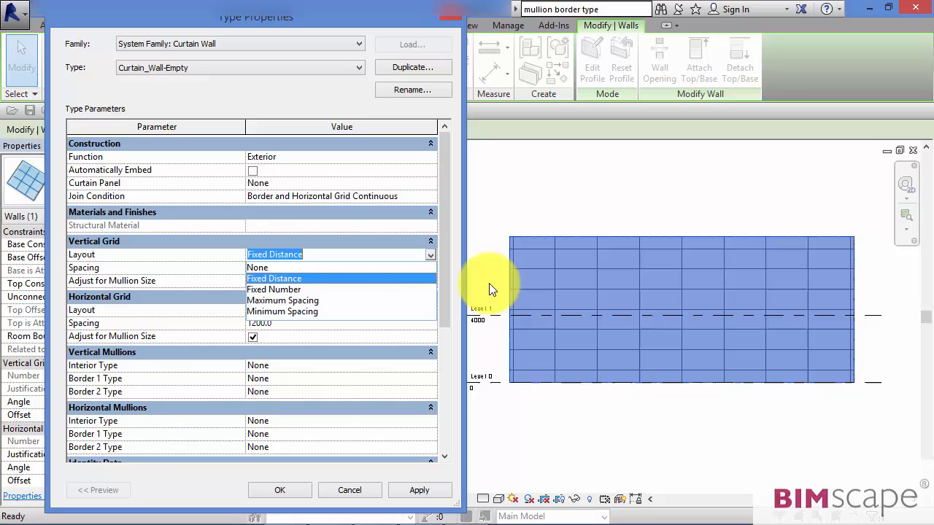
{"action": "mouse_move", "coordinate": [478, 292]}
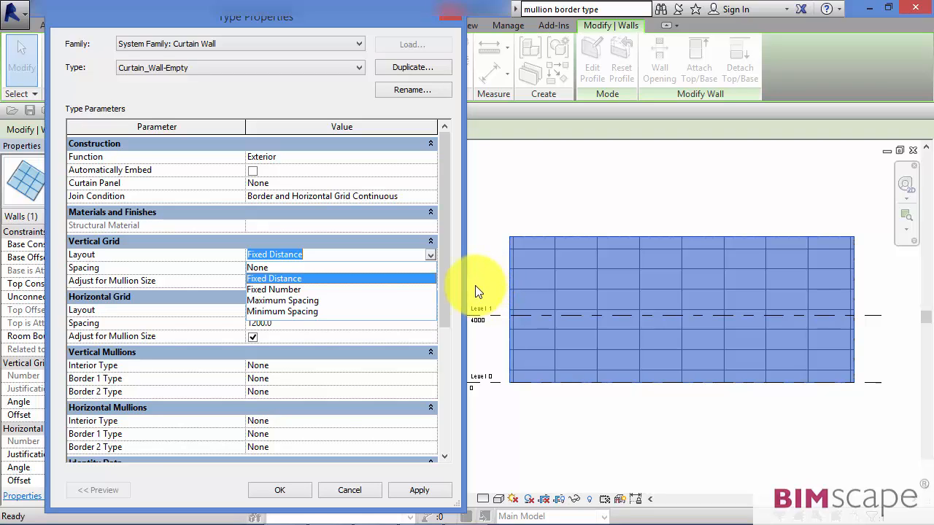
{"action": "mouse_move", "coordinate": [484, 277]}
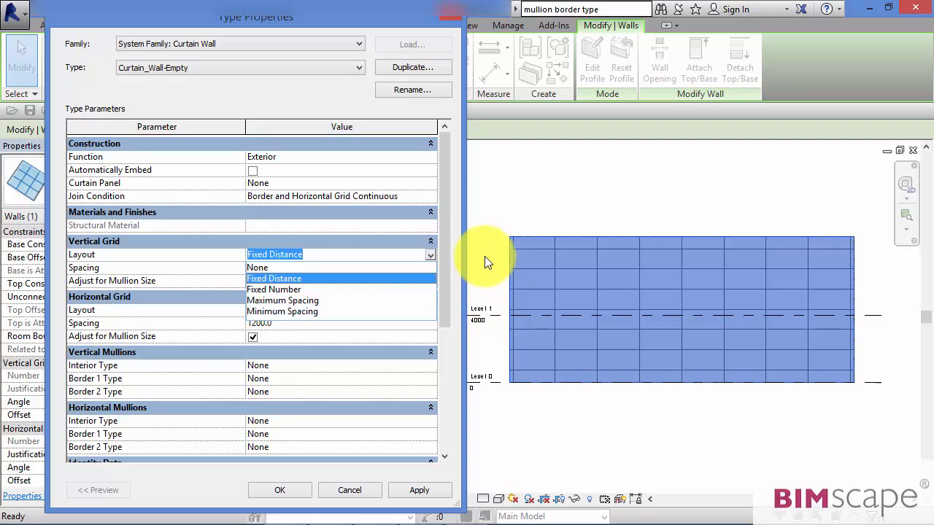
{"action": "mouse_move", "coordinate": [566, 248]}
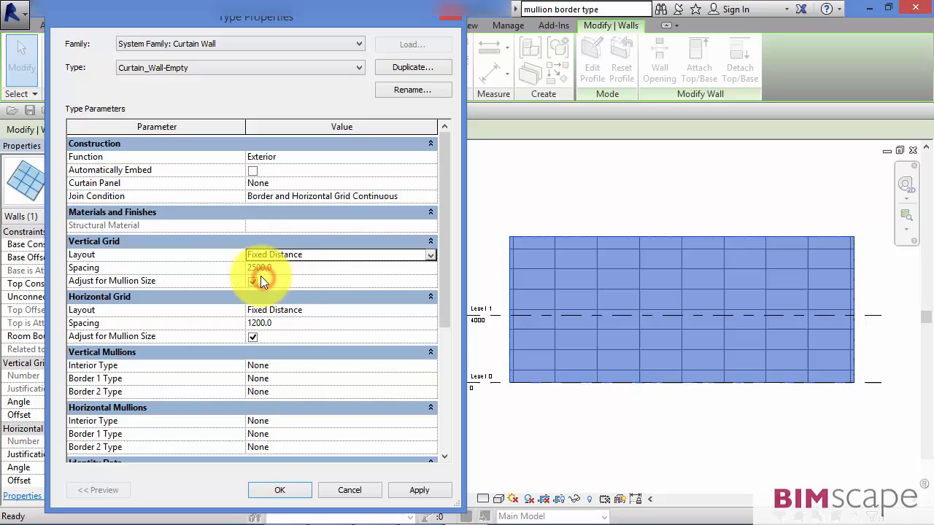
{"action": "left_click", "coordinate": [252, 281]}
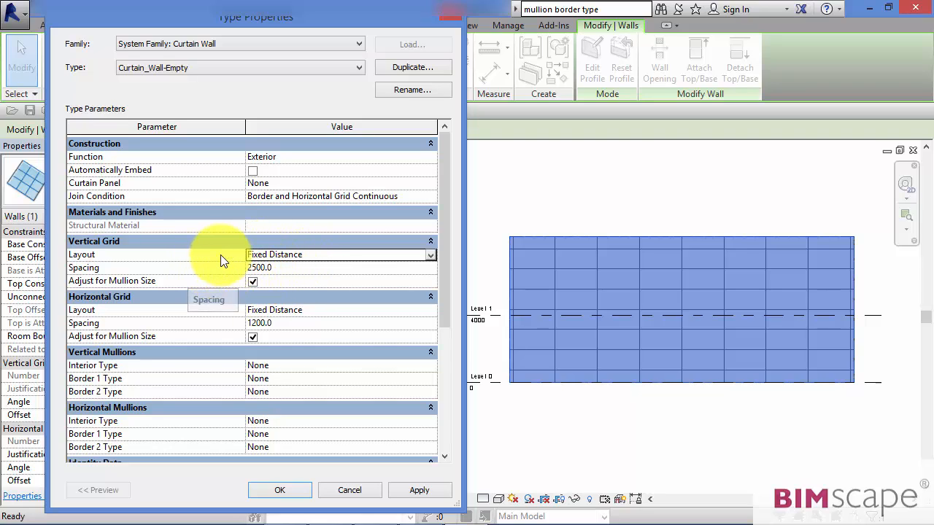
{"action": "mouse_move", "coordinate": [222, 263]}
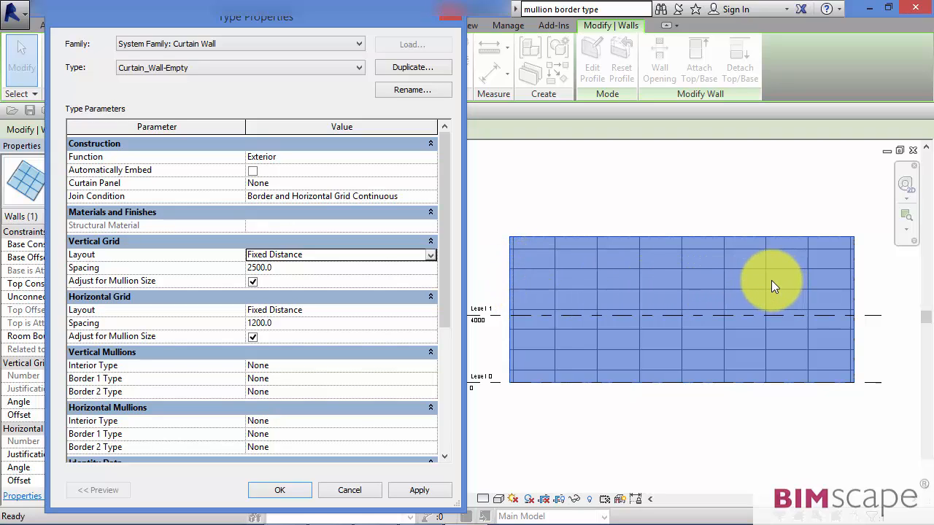
{"action": "mouse_move", "coordinate": [493, 294]}
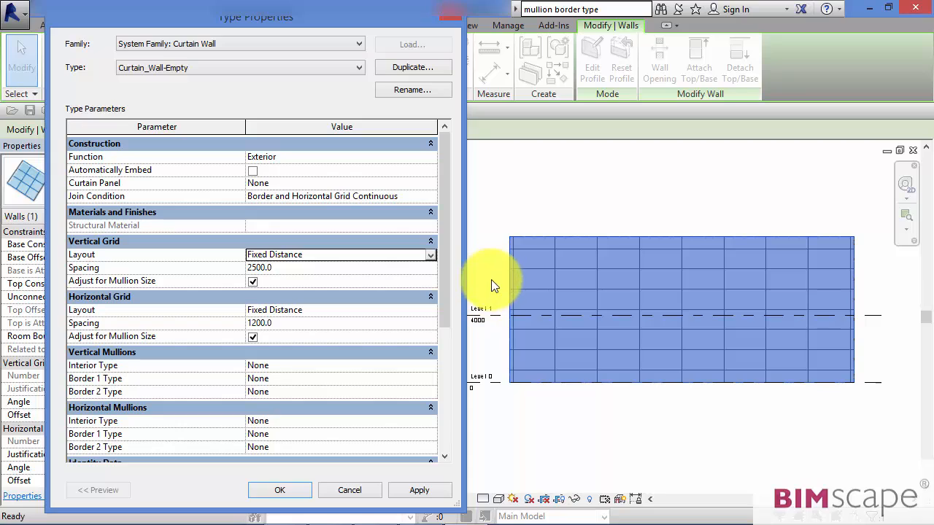
{"action": "mouse_move", "coordinate": [522, 251]}
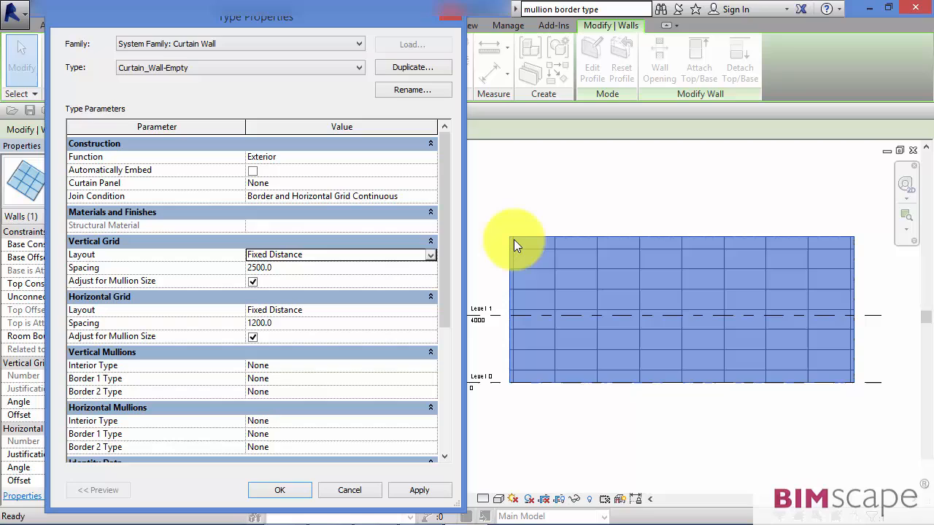
{"action": "mouse_move", "coordinate": [504, 301]}
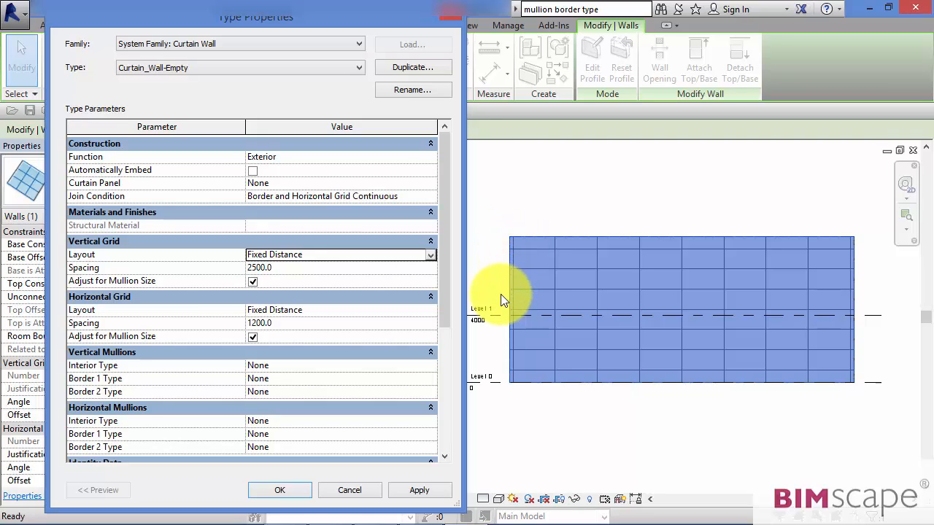
{"action": "mouse_move", "coordinate": [861, 270]}
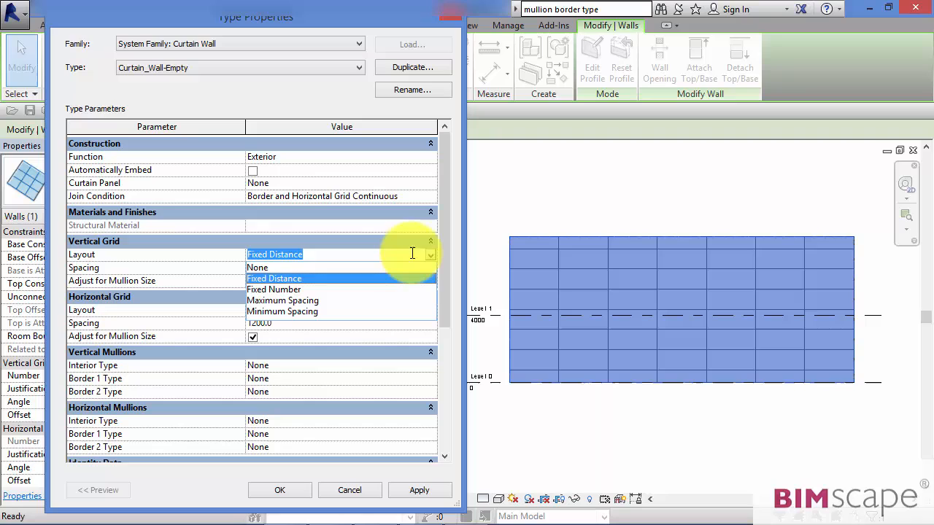
Set the vertical grid to Fixed Number with 8 divisions and reselect the curtain wall.
{"action": "left_click", "coordinate": [274, 288]}
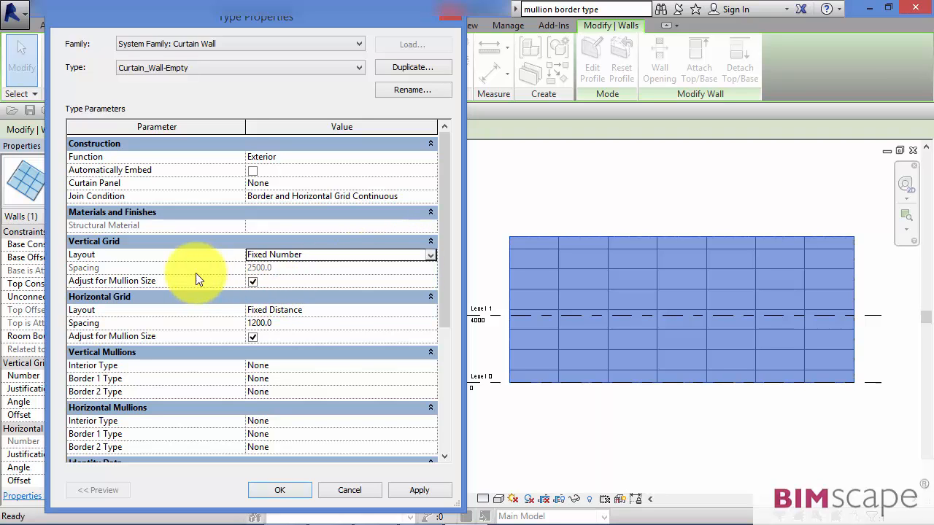
{"action": "left_click", "coordinate": [280, 491]}
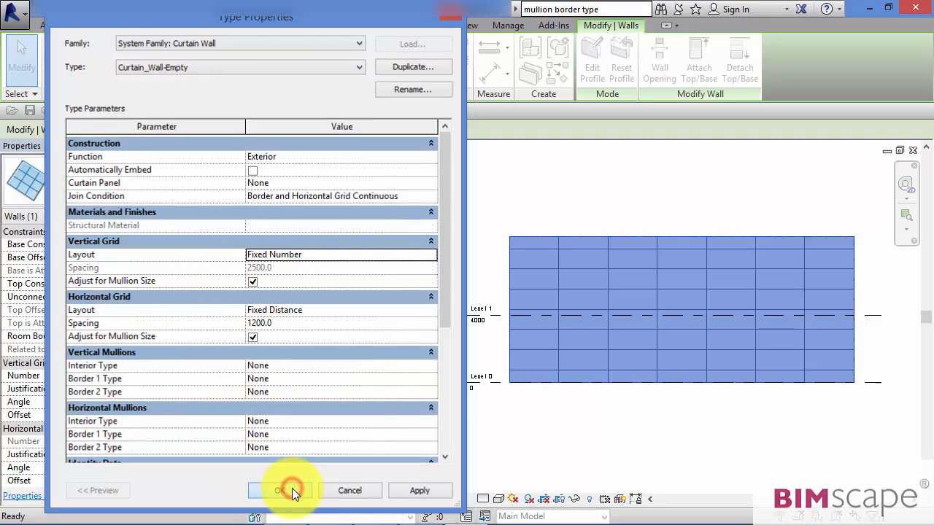
{"action": "left_click", "coordinate": [281, 490]}
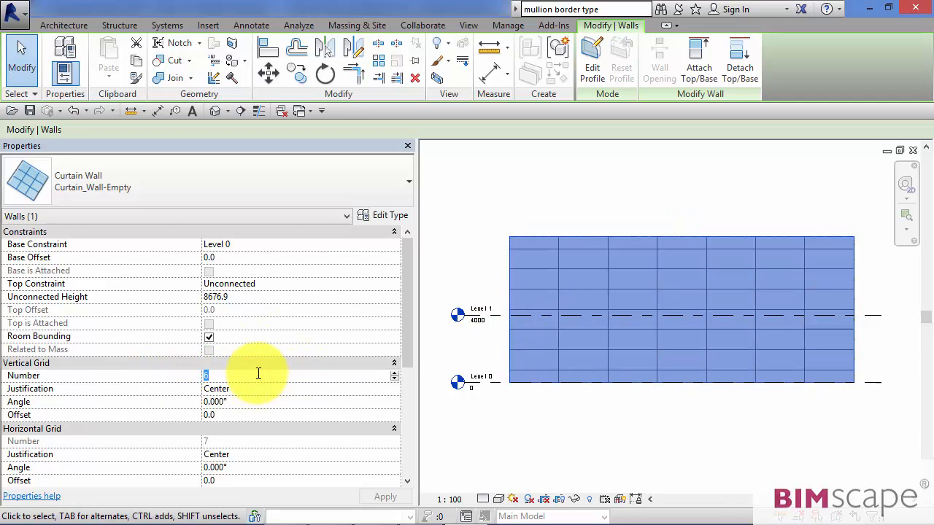
{"action": "left_click", "coordinate": [386, 496]}
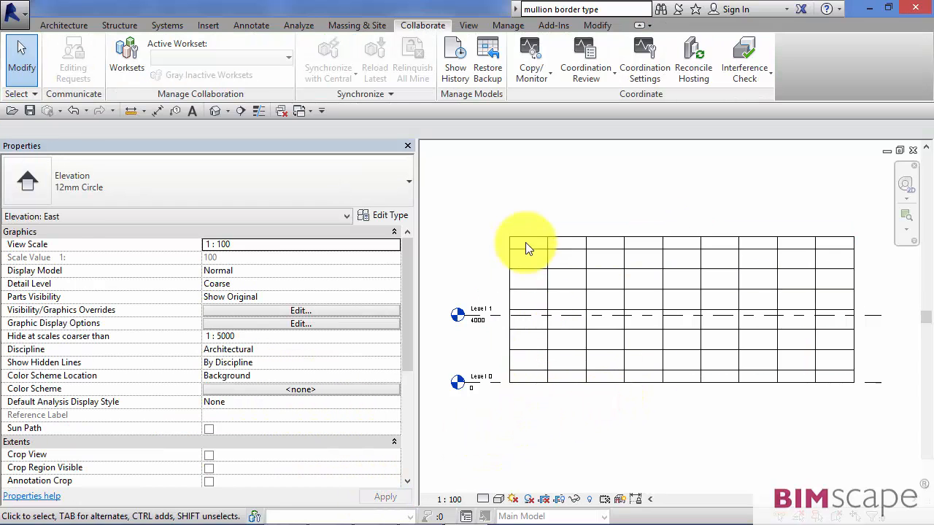
{"action": "mouse_move", "coordinate": [887, 285]}
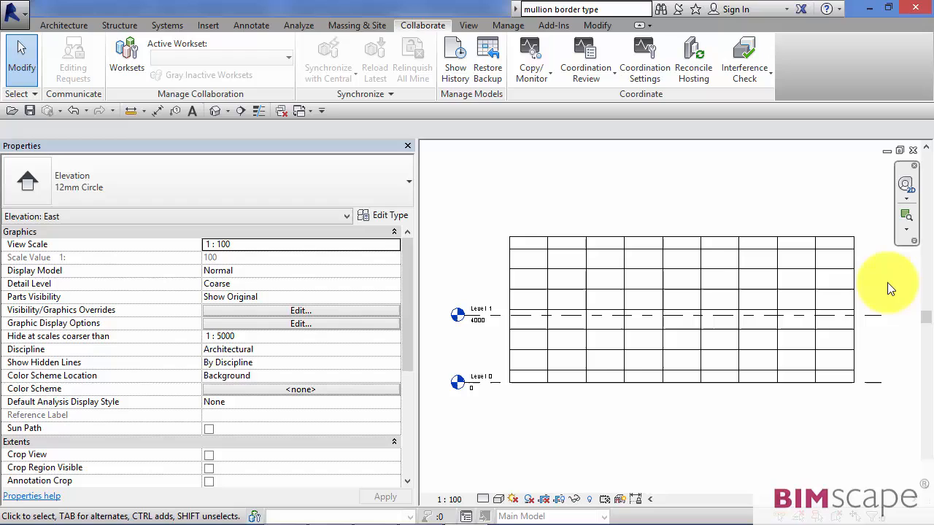
{"action": "mouse_move", "coordinate": [750, 261]}
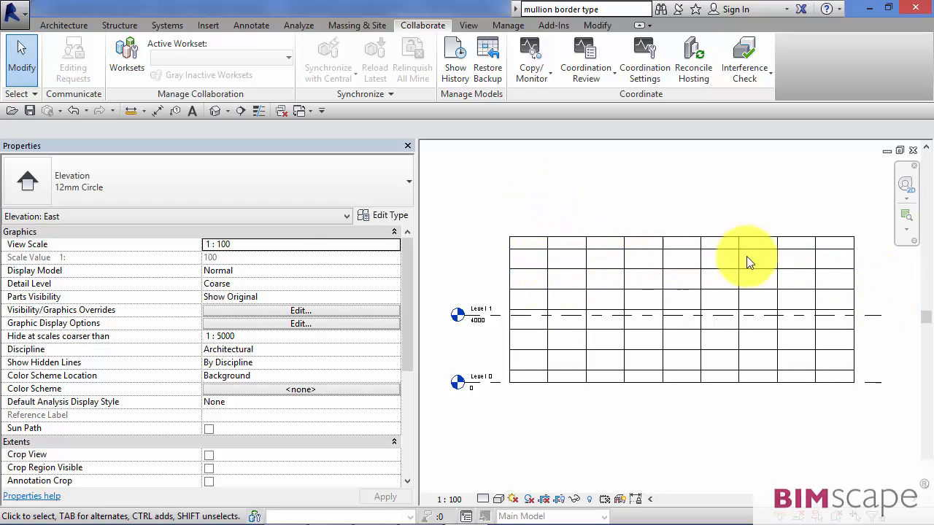
{"action": "left_click", "coordinate": [744, 260]}
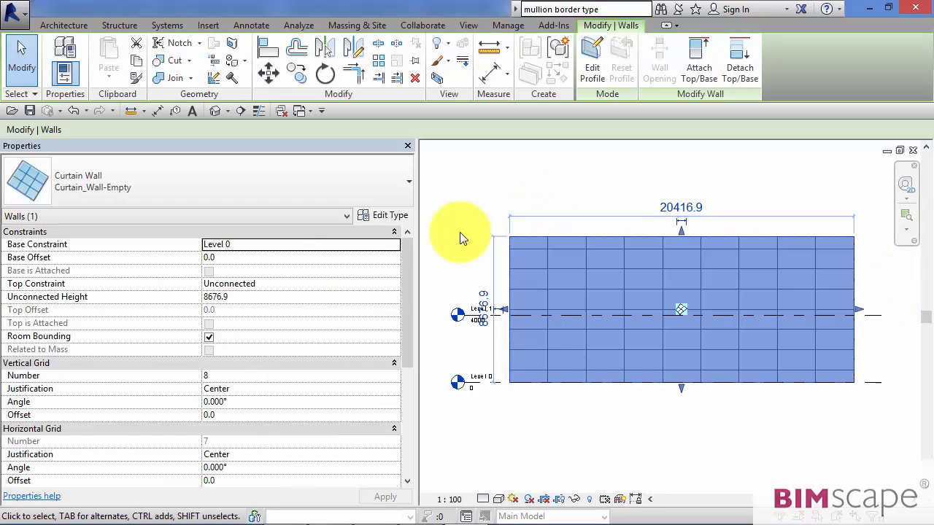
{"action": "mouse_move", "coordinate": [394, 233]}
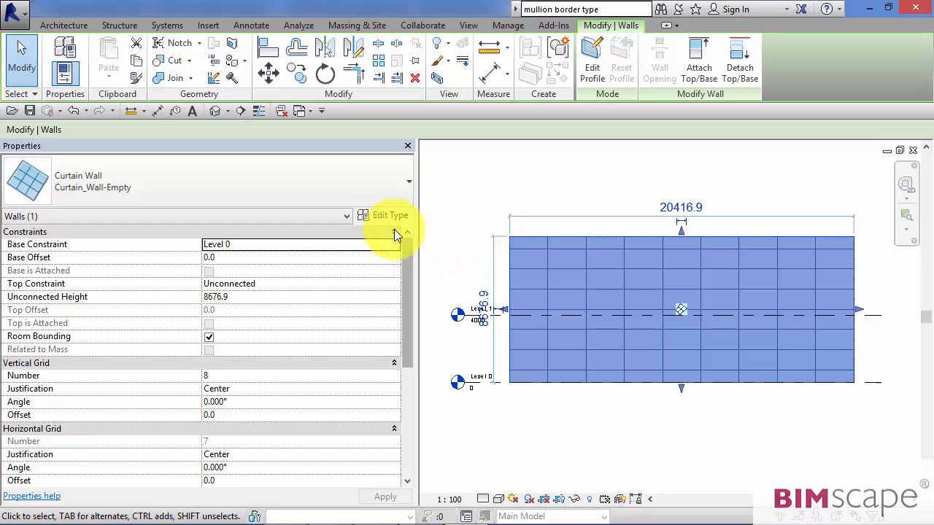
Set the type's vertical grid to Maximum Spacing at 8000 and apply it.
{"action": "left_click", "coordinate": [389, 216]}
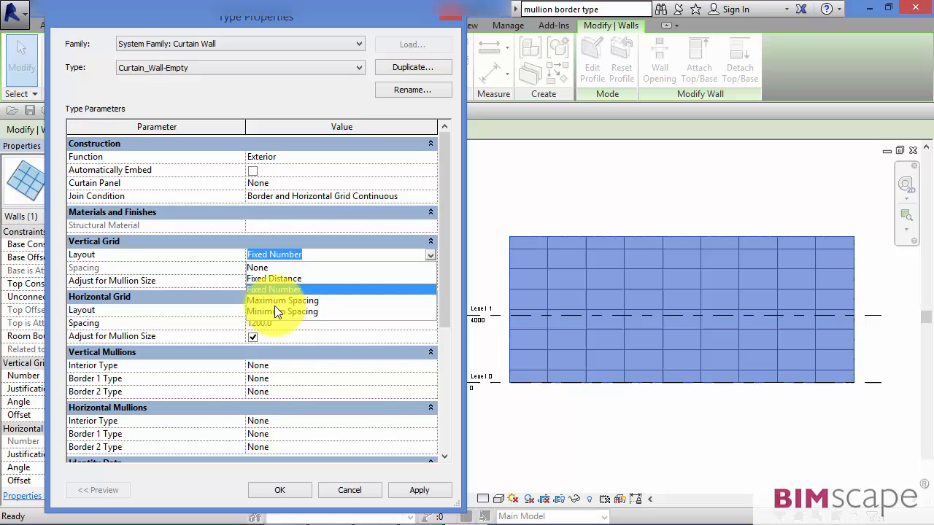
{"action": "left_click", "coordinate": [283, 301]}
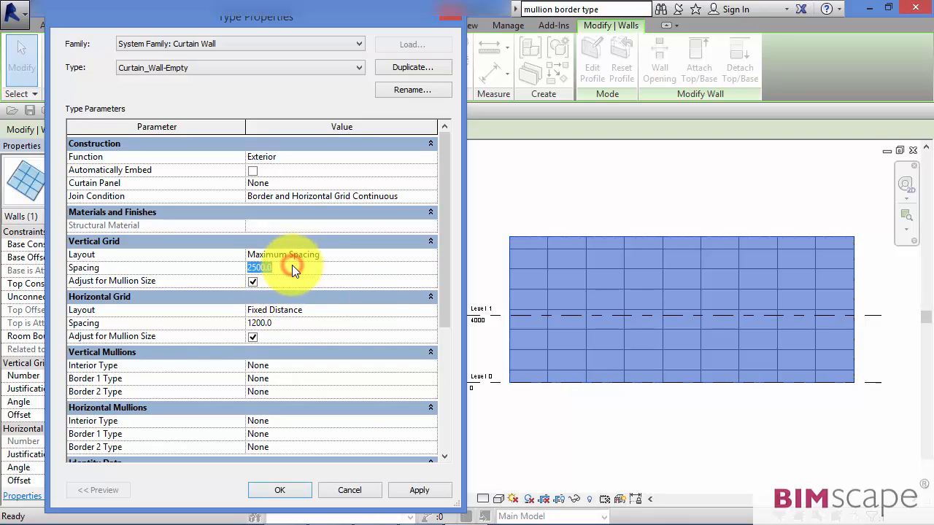
{"action": "type", "text": "8"}
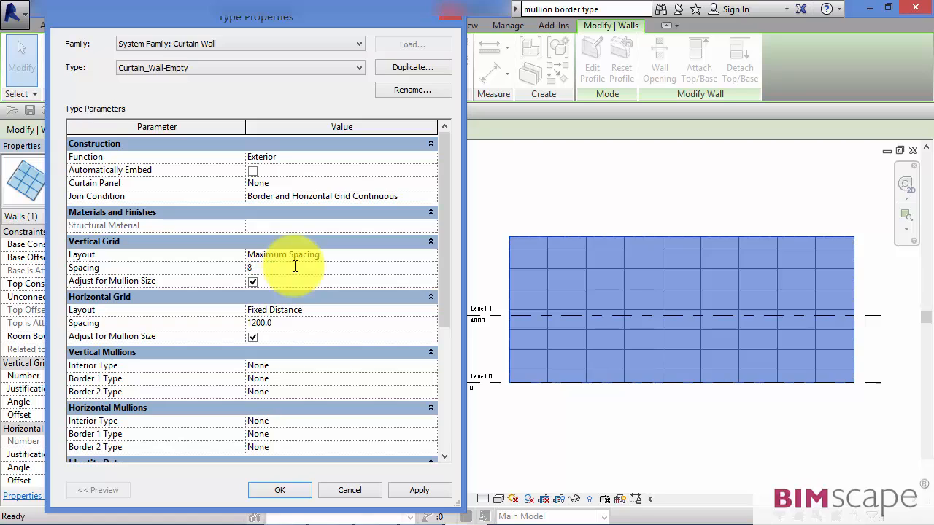
{"action": "type", "text": "000"}
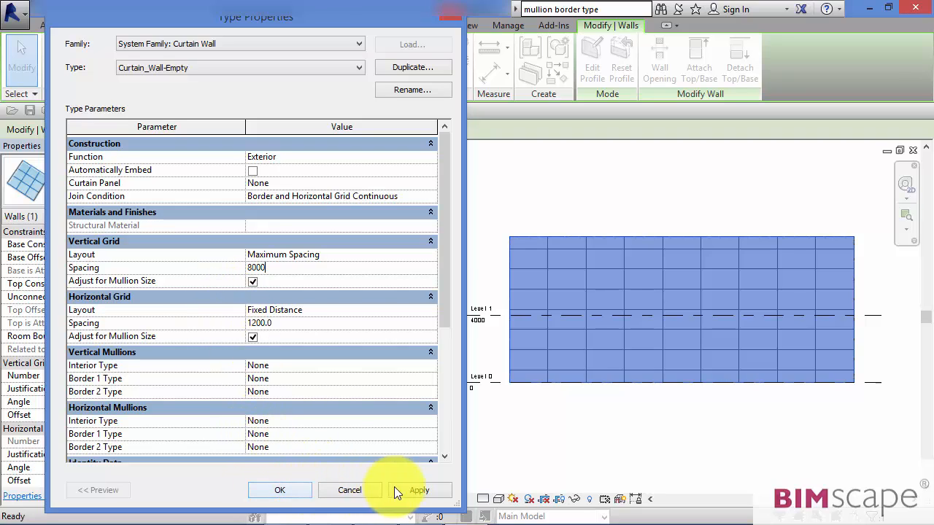
{"action": "left_click", "coordinate": [419, 490]}
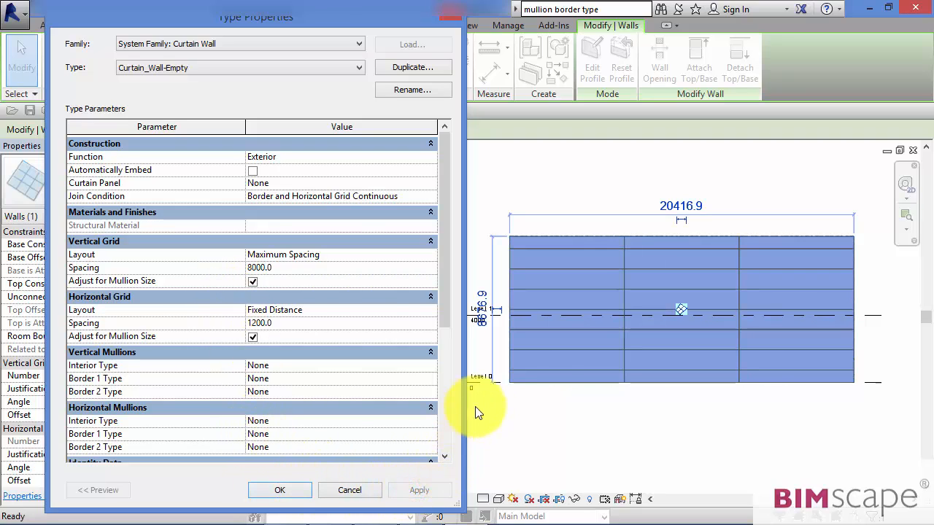
{"action": "mouse_move", "coordinate": [569, 292]}
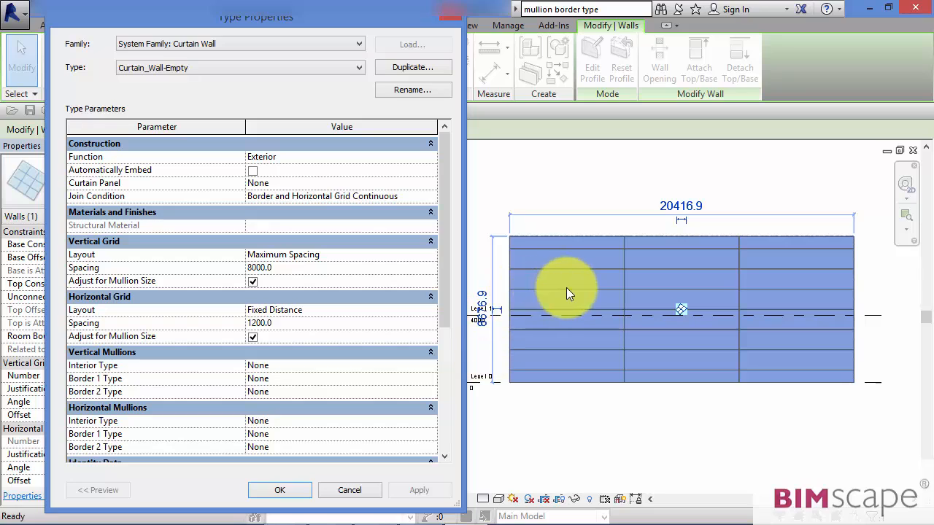
{"action": "mouse_move", "coordinate": [587, 275]}
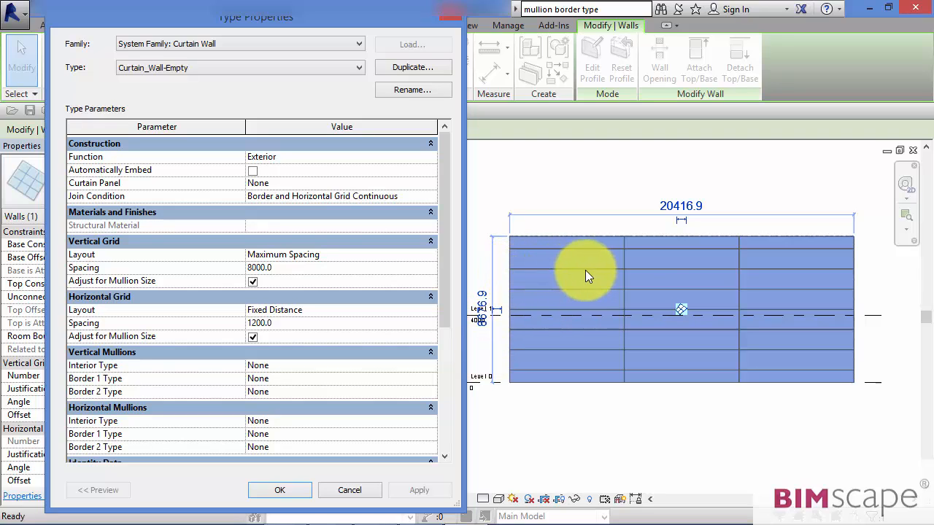
{"action": "mouse_move", "coordinate": [815, 266]}
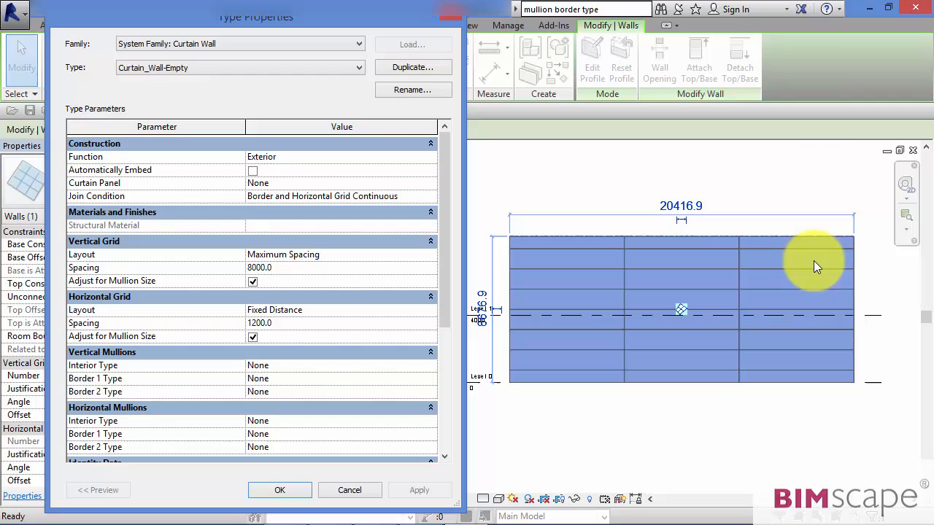
{"action": "mouse_move", "coordinate": [616, 178]}
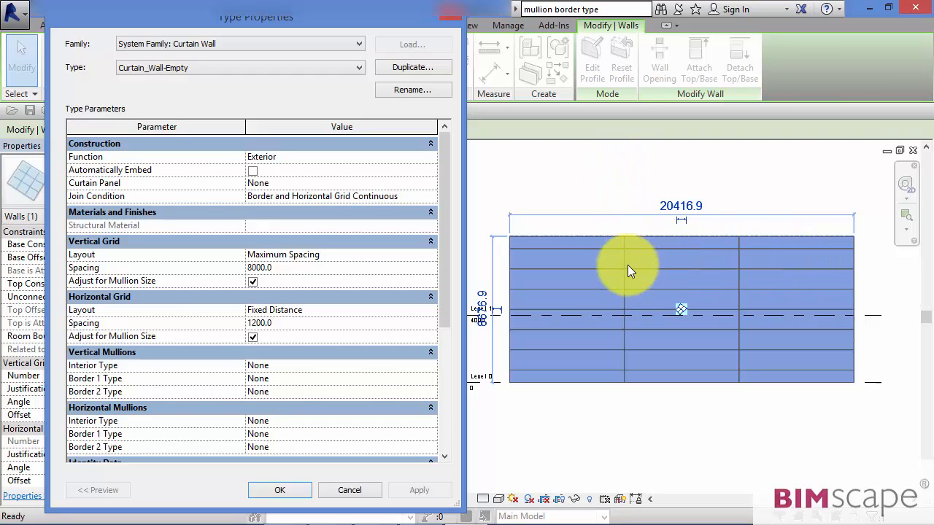
{"action": "mouse_move", "coordinate": [656, 280]}
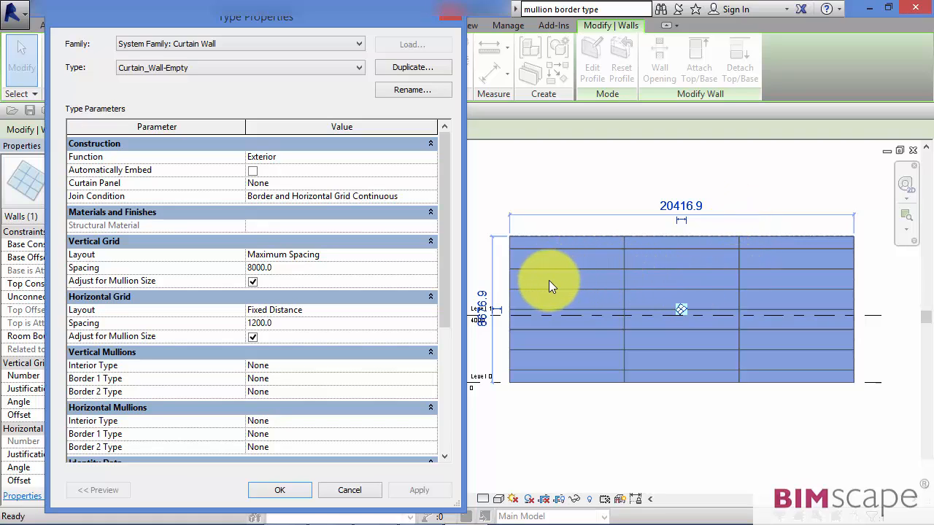
{"action": "mouse_move", "coordinate": [416, 265]}
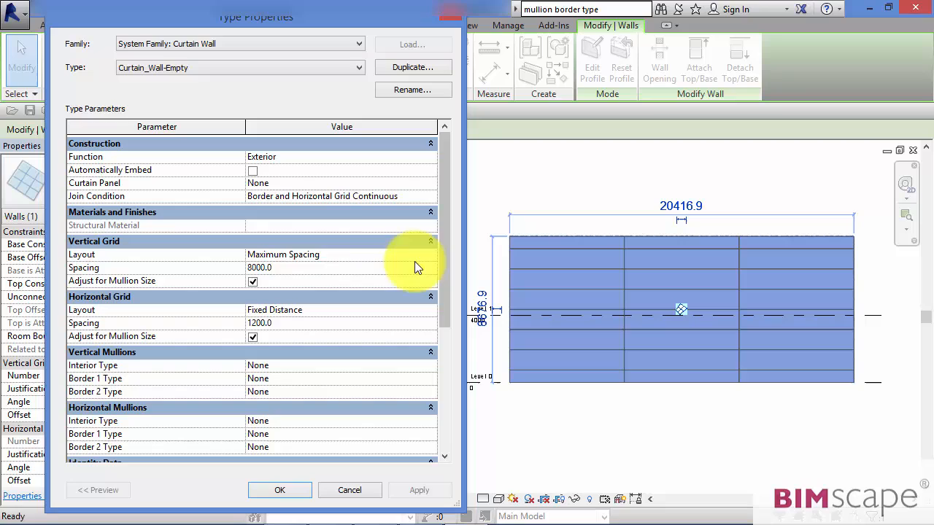
{"action": "mouse_move", "coordinate": [499, 302]}
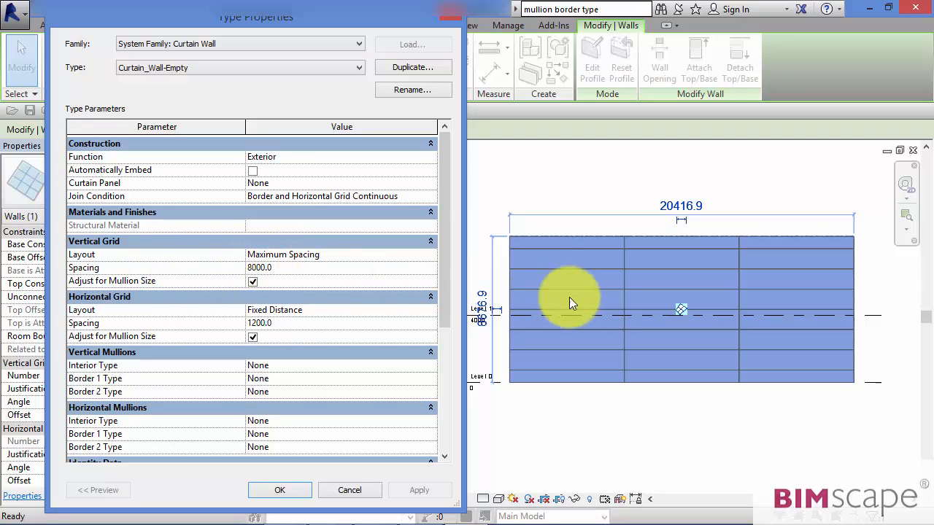
{"action": "mouse_move", "coordinate": [843, 295]}
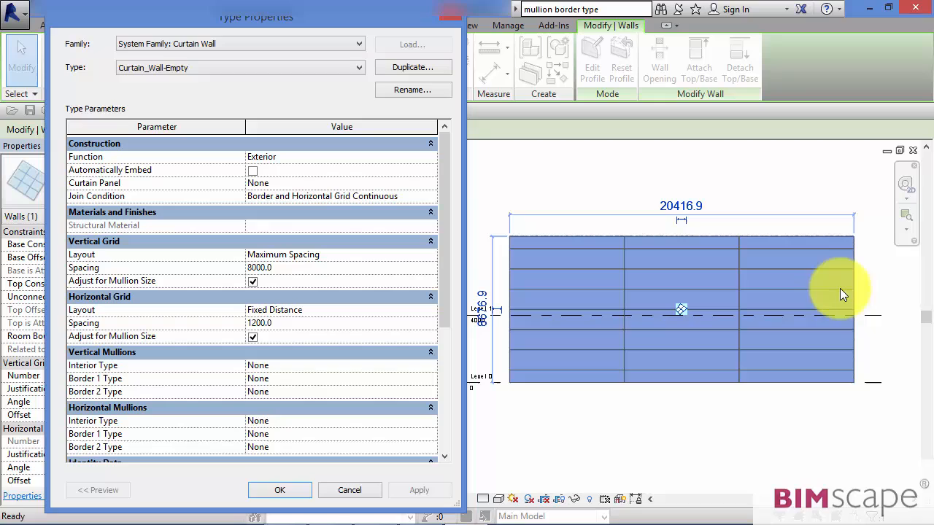
{"action": "mouse_move", "coordinate": [858, 284]}
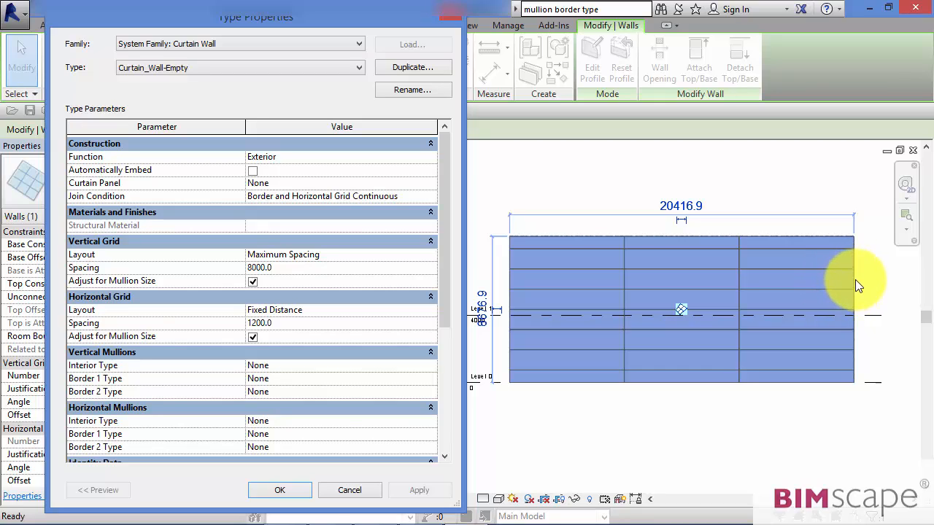
{"action": "mouse_move", "coordinate": [802, 291]}
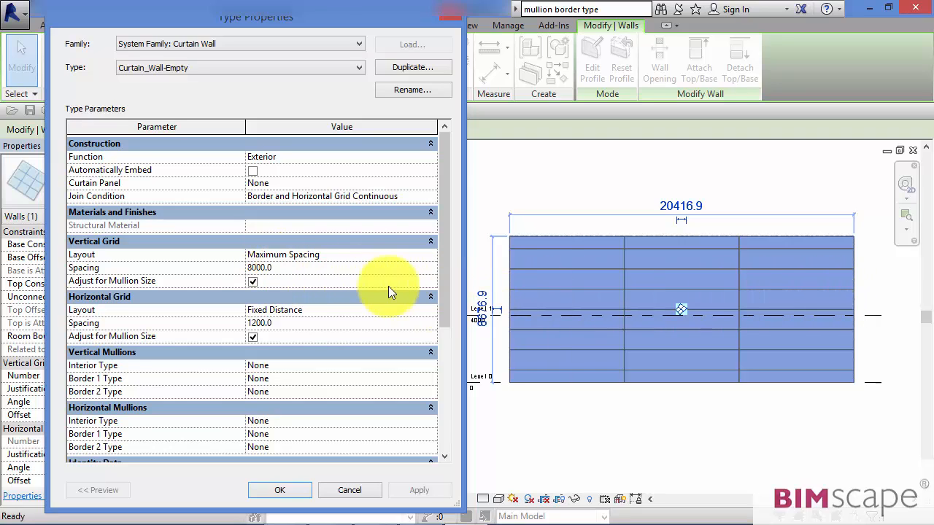
{"action": "mouse_move", "coordinate": [693, 221]}
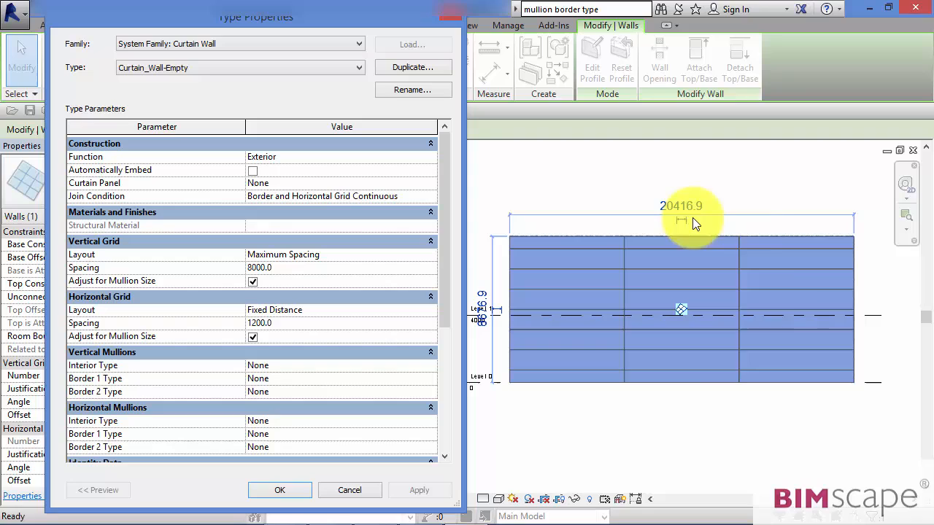
{"action": "mouse_move", "coordinate": [598, 198]}
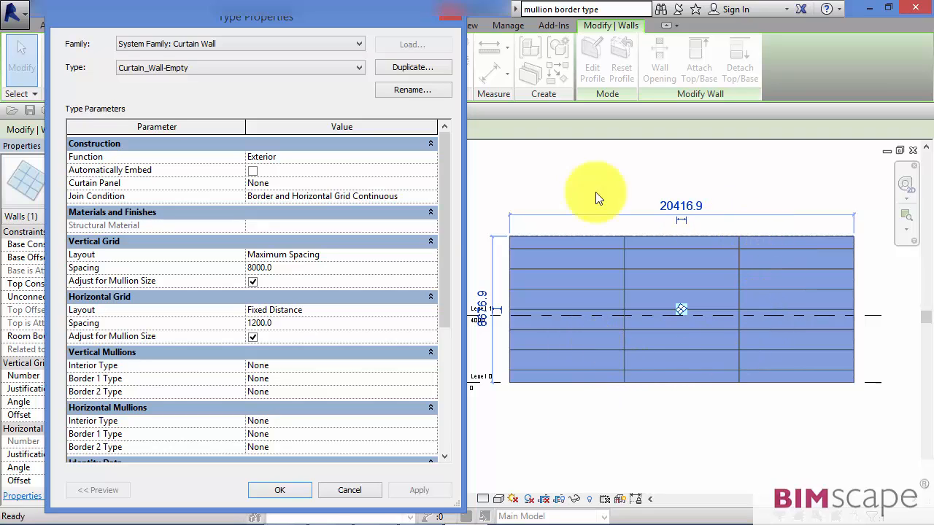
{"action": "mouse_move", "coordinate": [285, 276]}
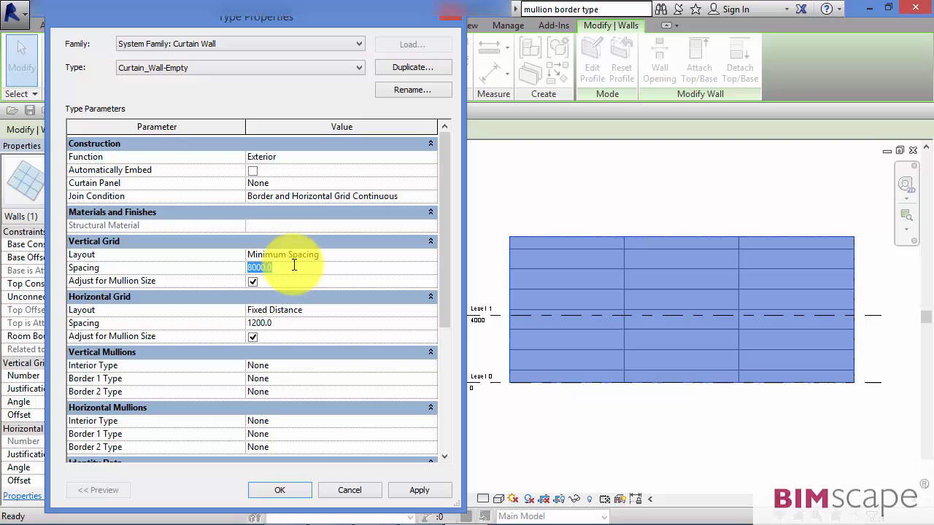
Enter a Minimum Spacing value of 120, discard it, and reopen the wall's type properties.
{"action": "type", "text": "120"}
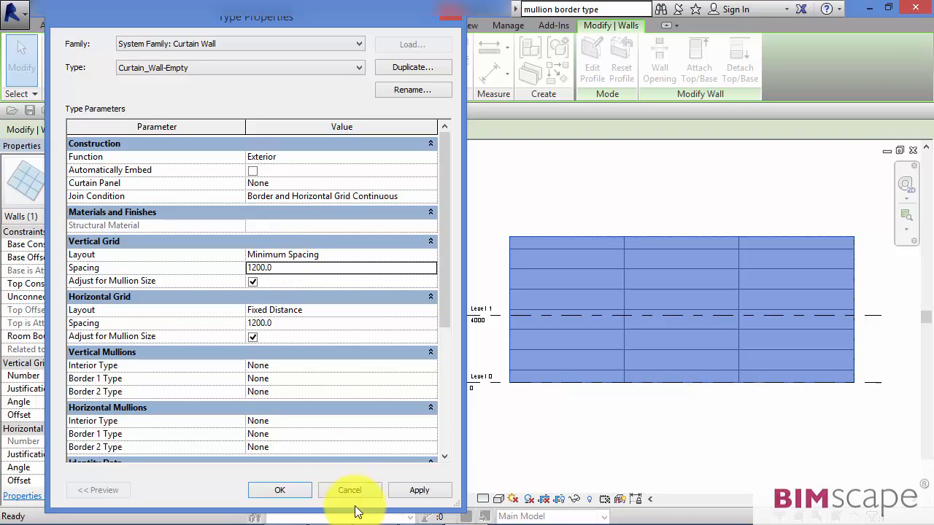
{"action": "left_click", "coordinate": [350, 490]}
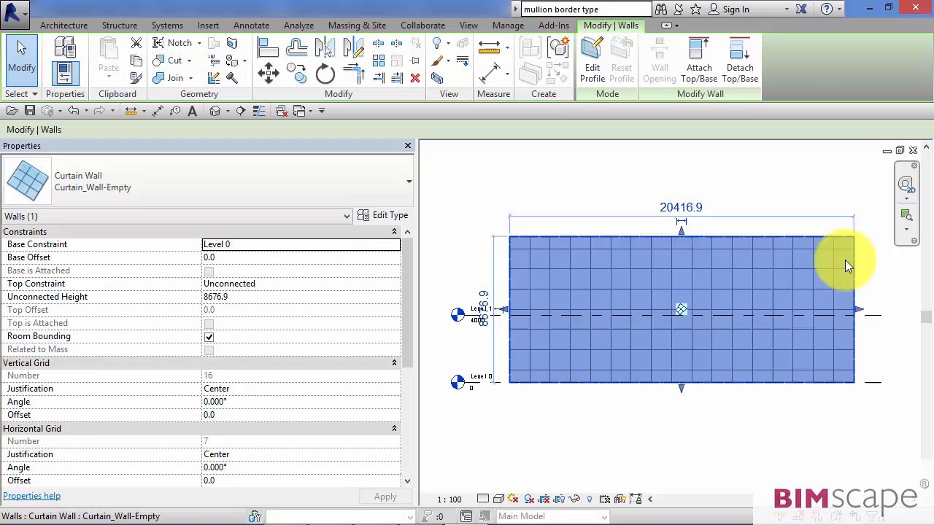
{"action": "mouse_move", "coordinate": [523, 356]}
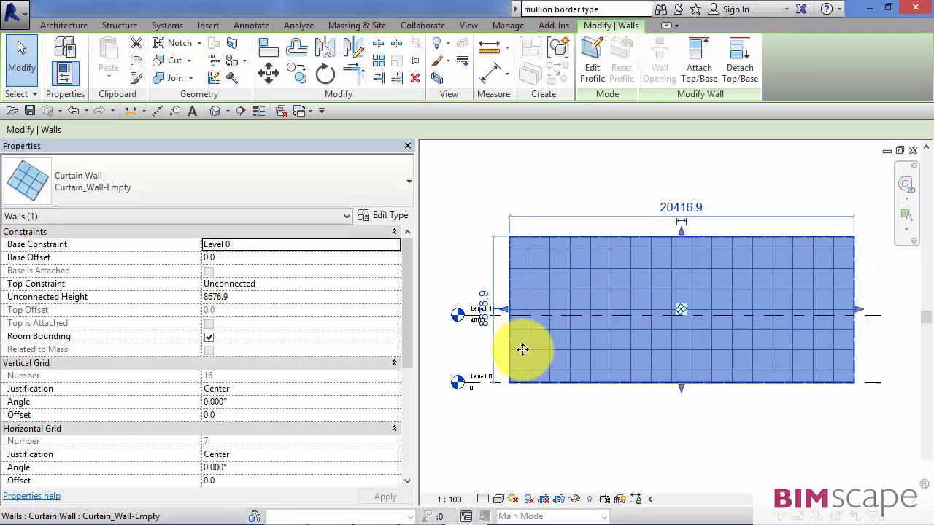
{"action": "left_click", "coordinate": [389, 214]}
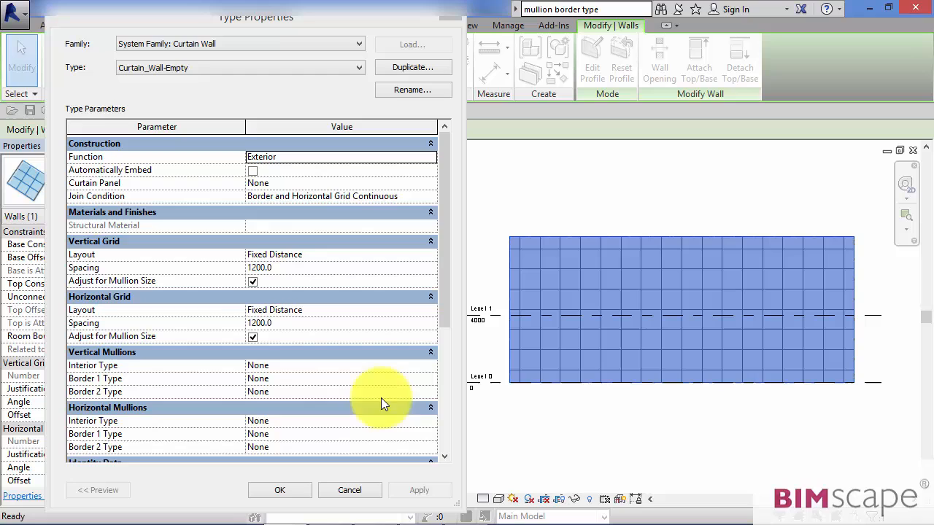
{"action": "mouse_move", "coordinate": [162, 273]}
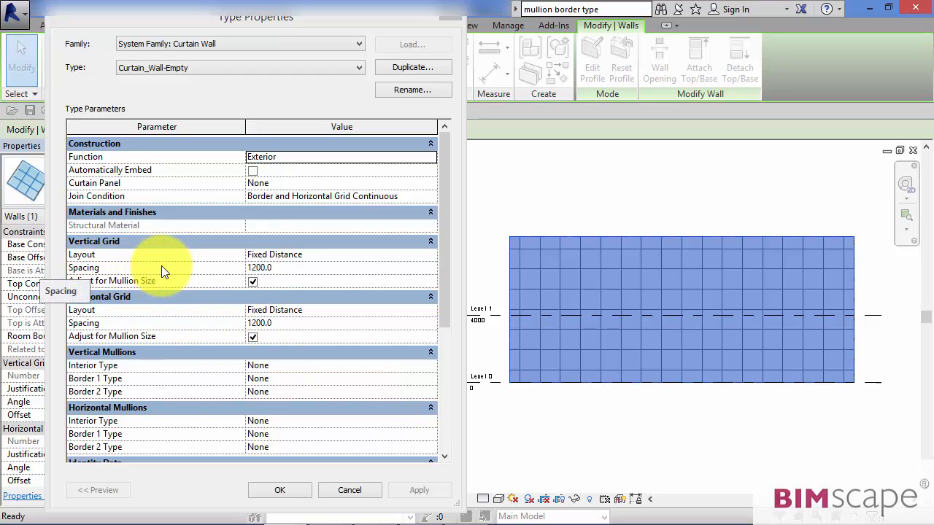
{"action": "mouse_move", "coordinate": [292, 273]}
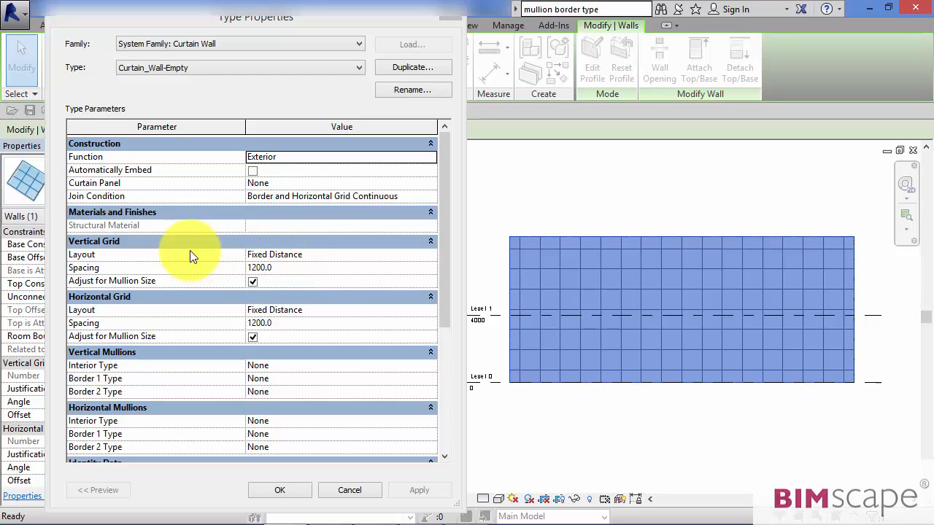
{"action": "mouse_move", "coordinate": [435, 261]}
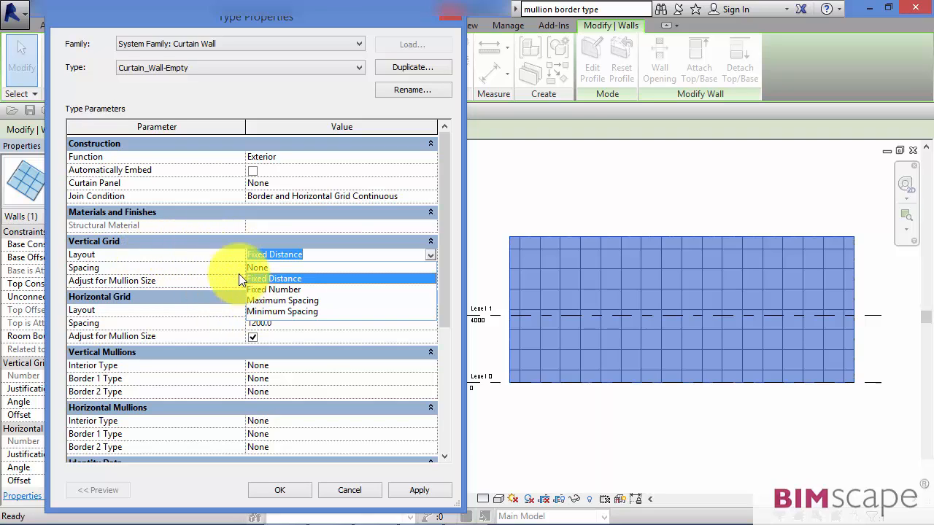
Show the vertical grid layout options to choose Fixed Number.
{"action": "left_click", "coordinate": [274, 289]}
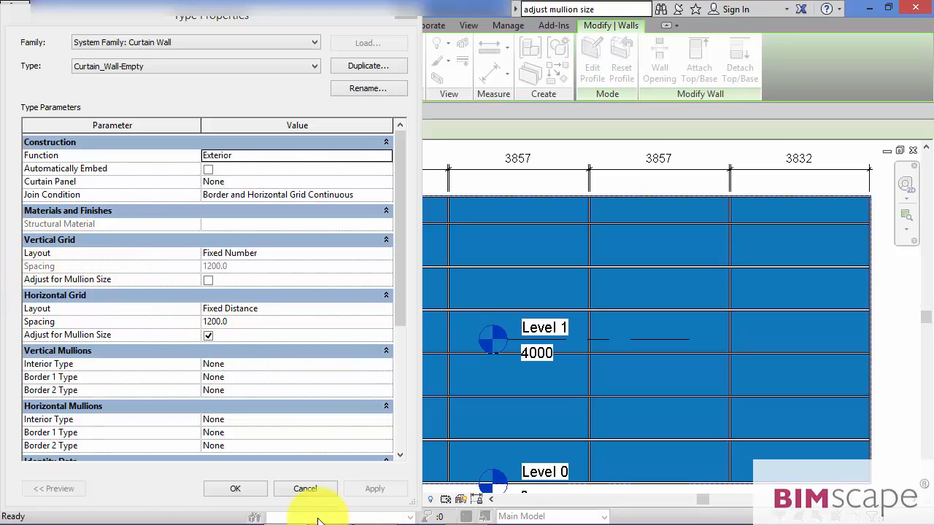
Close the Type Properties without saving to inspect the four panel widths.
{"action": "left_click", "coordinate": [305, 488]}
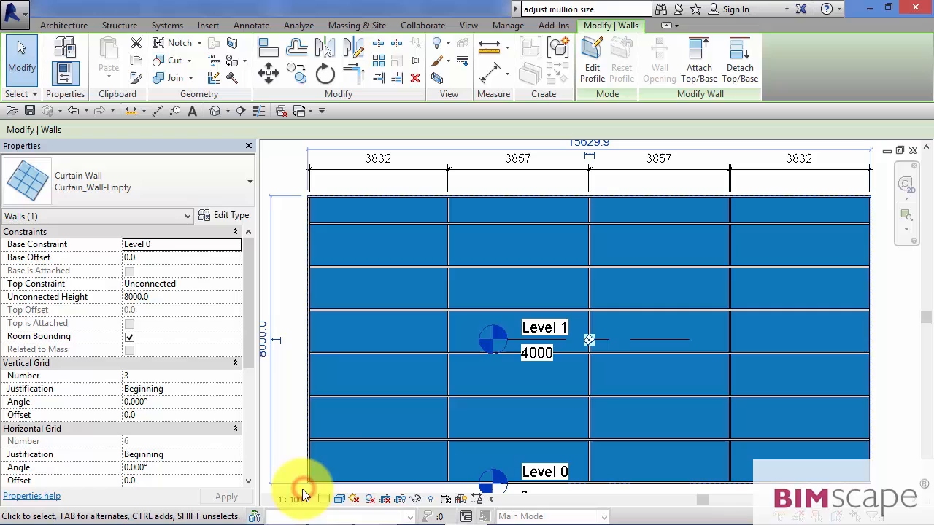
{"action": "mouse_move", "coordinate": [292, 237]}
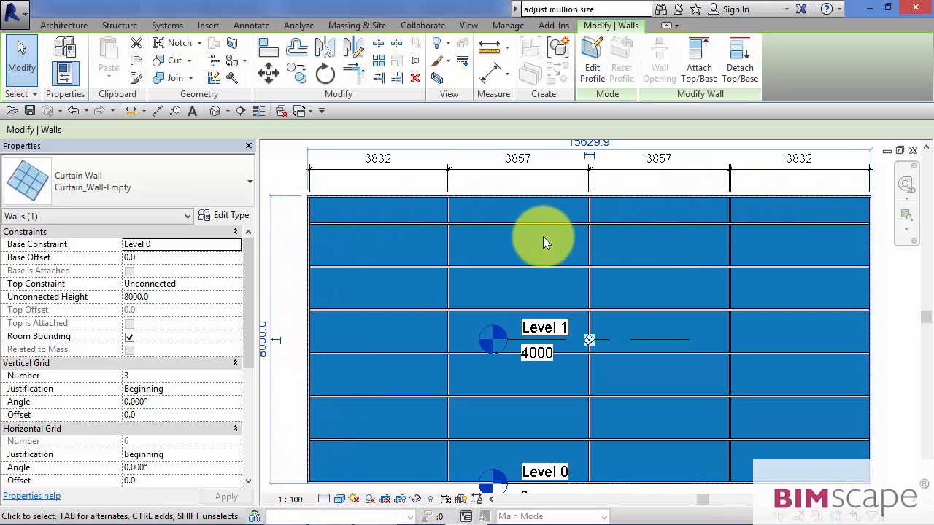
{"action": "mouse_move", "coordinate": [391, 307]}
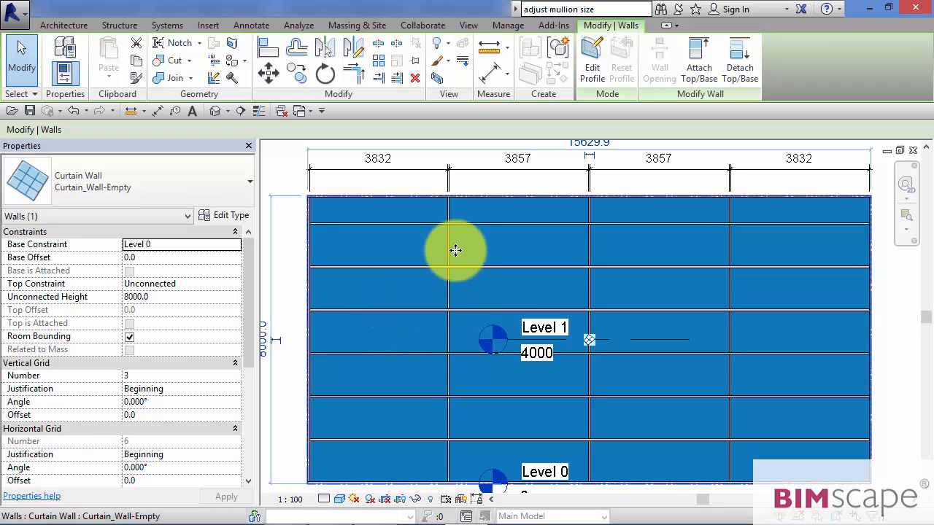
{"action": "mouse_move", "coordinate": [454, 228]}
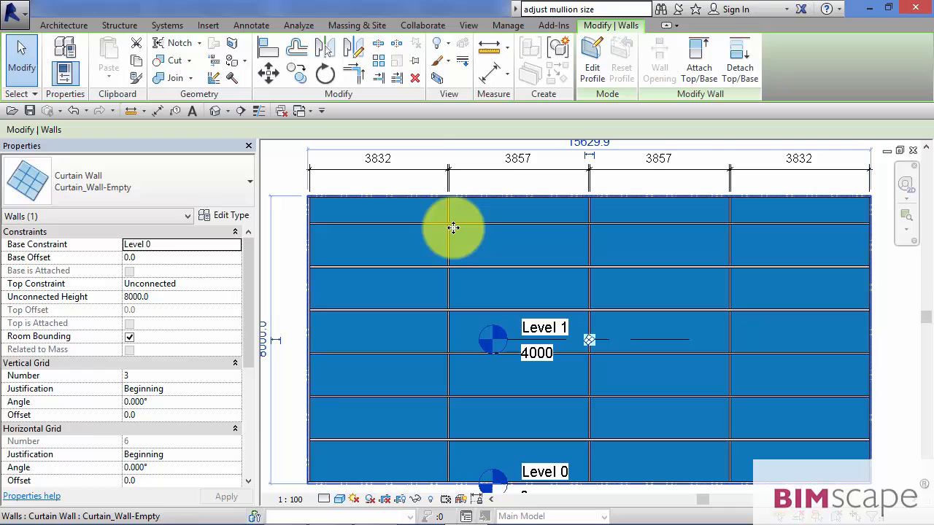
{"action": "mouse_move", "coordinate": [583, 201]}
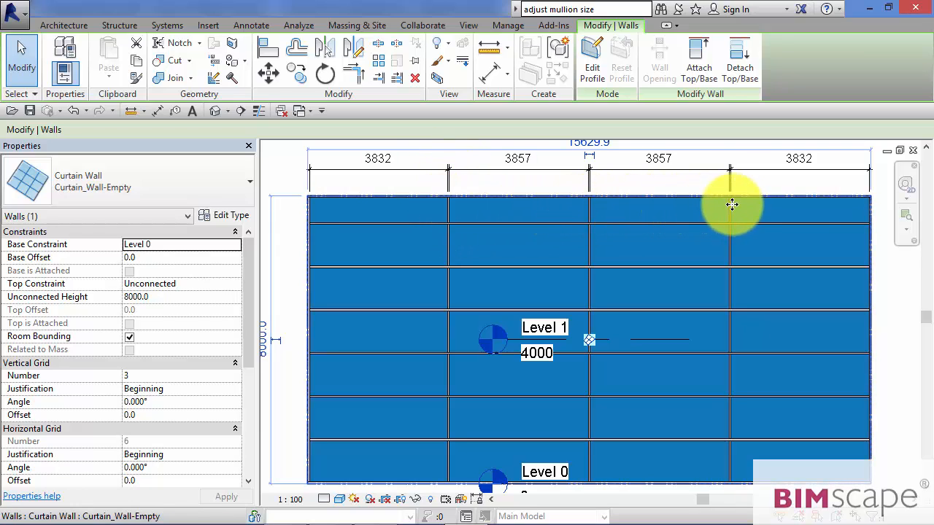
{"action": "mouse_move", "coordinate": [554, 221]}
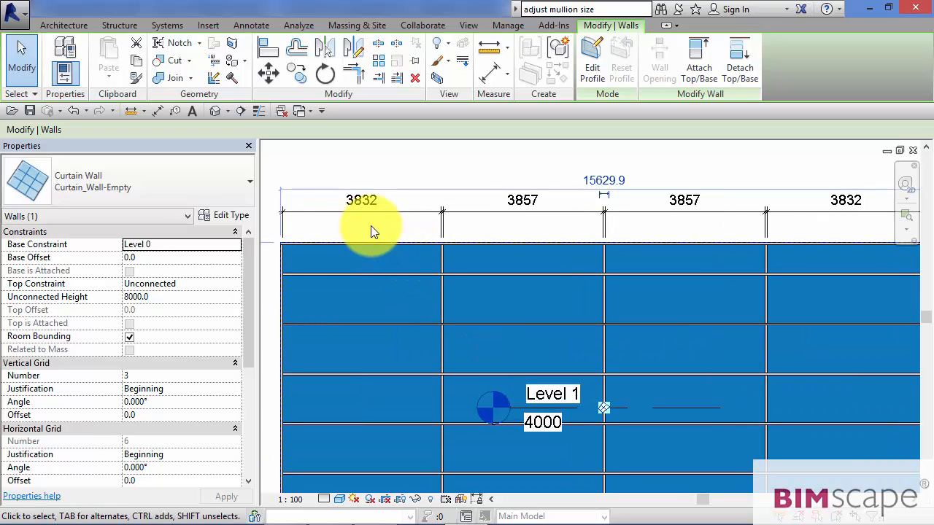
{"action": "mouse_move", "coordinate": [378, 228]}
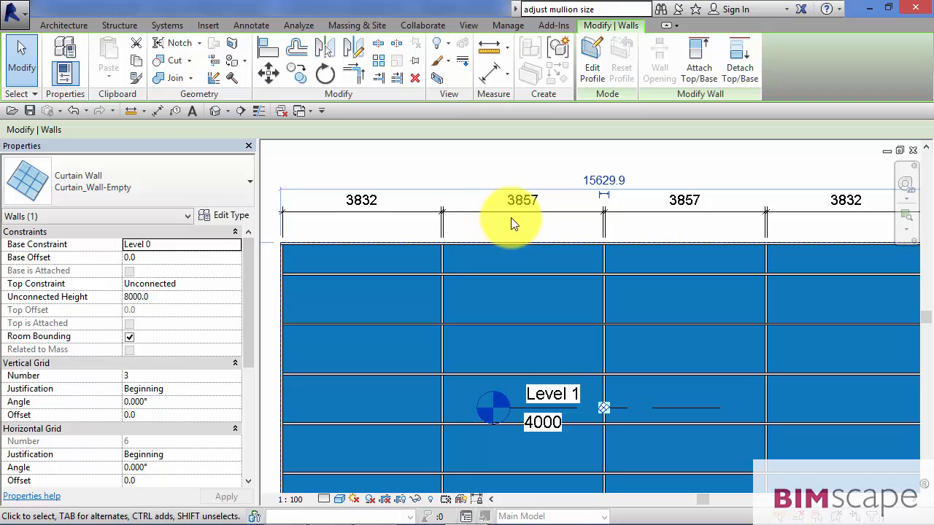
{"action": "mouse_move", "coordinate": [382, 234]}
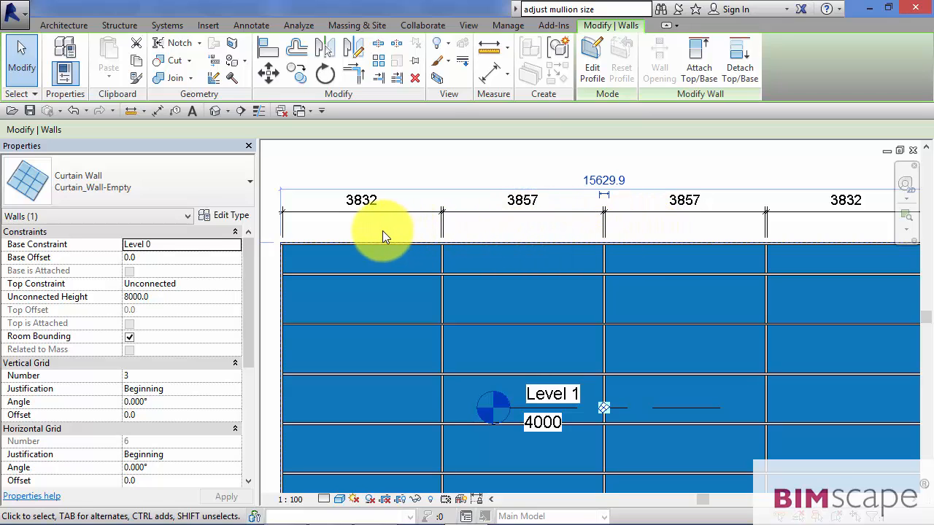
{"action": "mouse_move", "coordinate": [348, 235]}
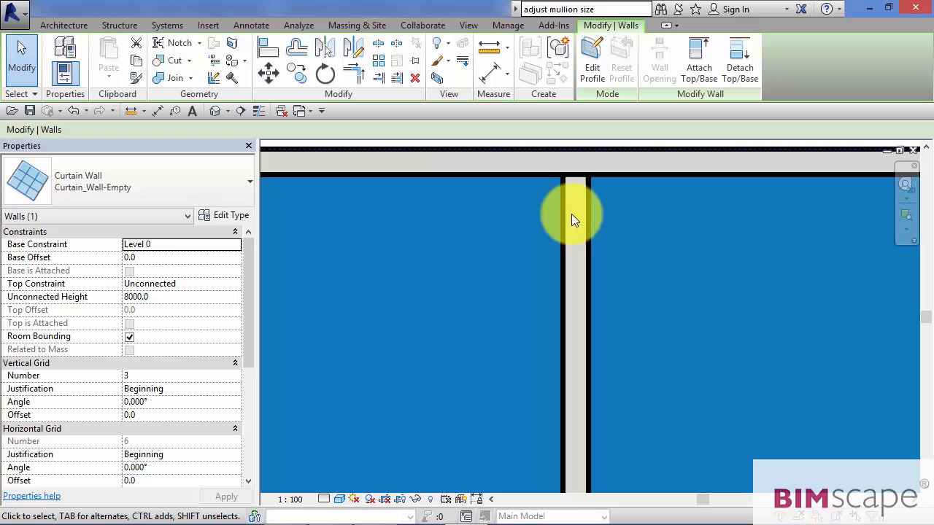
{"action": "mouse_move", "coordinate": [576, 376]}
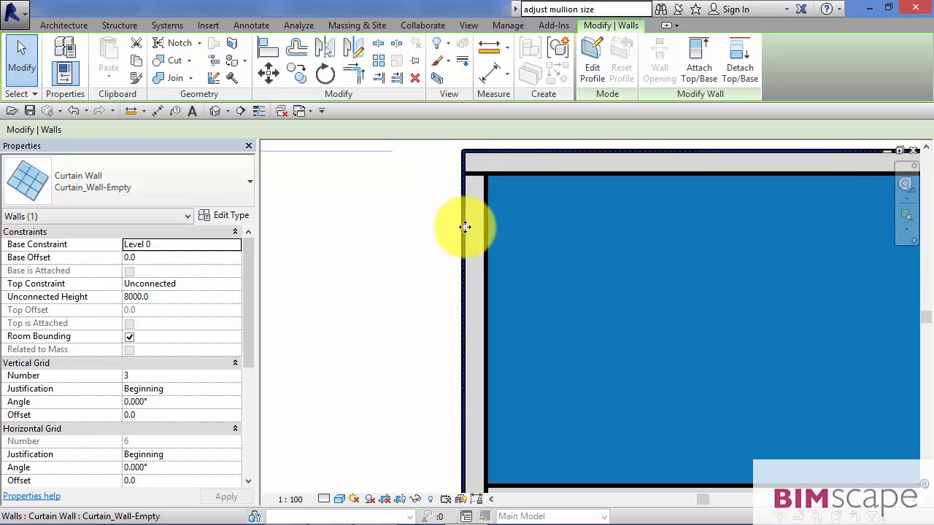
{"action": "mouse_move", "coordinate": [470, 242]}
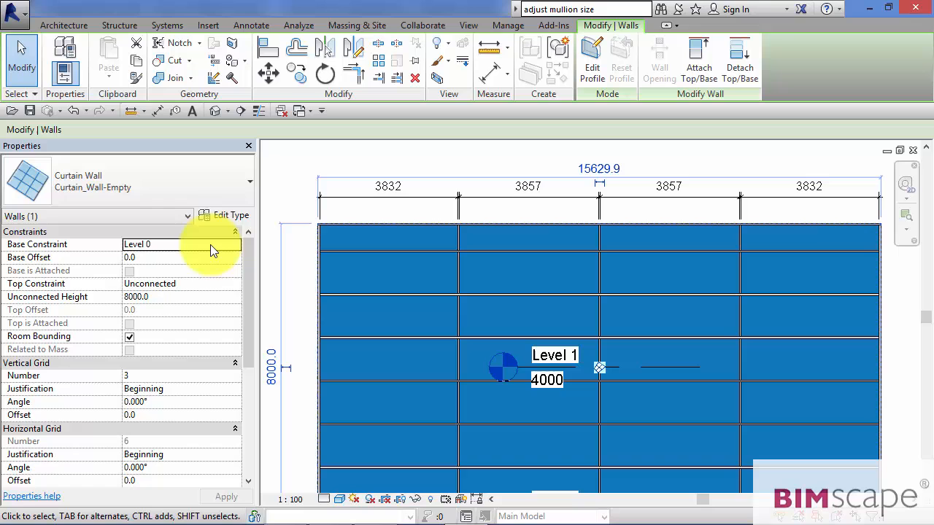
{"action": "mouse_move", "coordinate": [221, 221]}
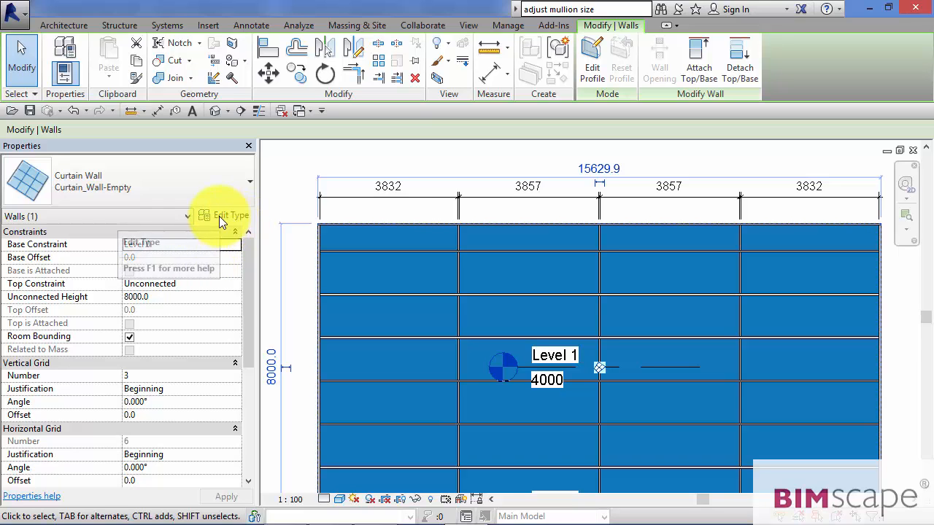
Reopen the curtain wall's type properties showing Fixed Number with Adjust for Mullion Size unchecked.
{"action": "left_click", "coordinate": [222, 216]}
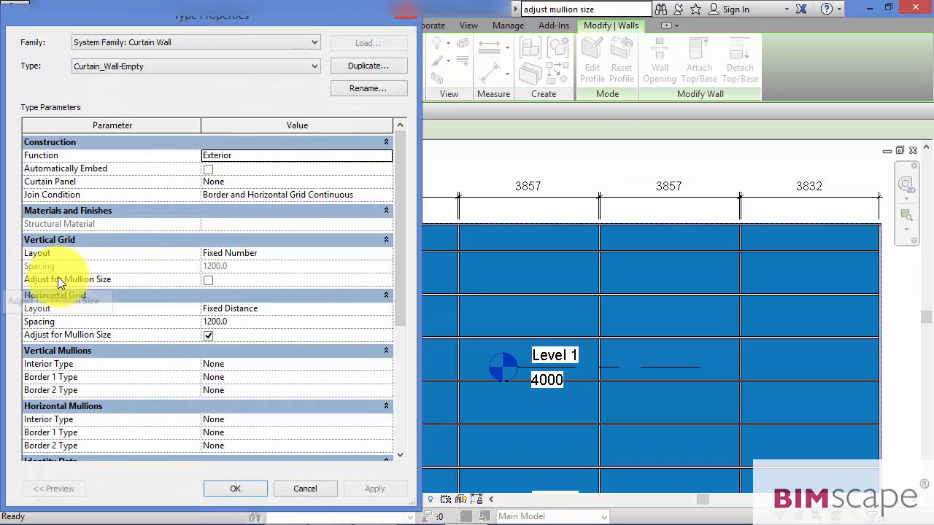